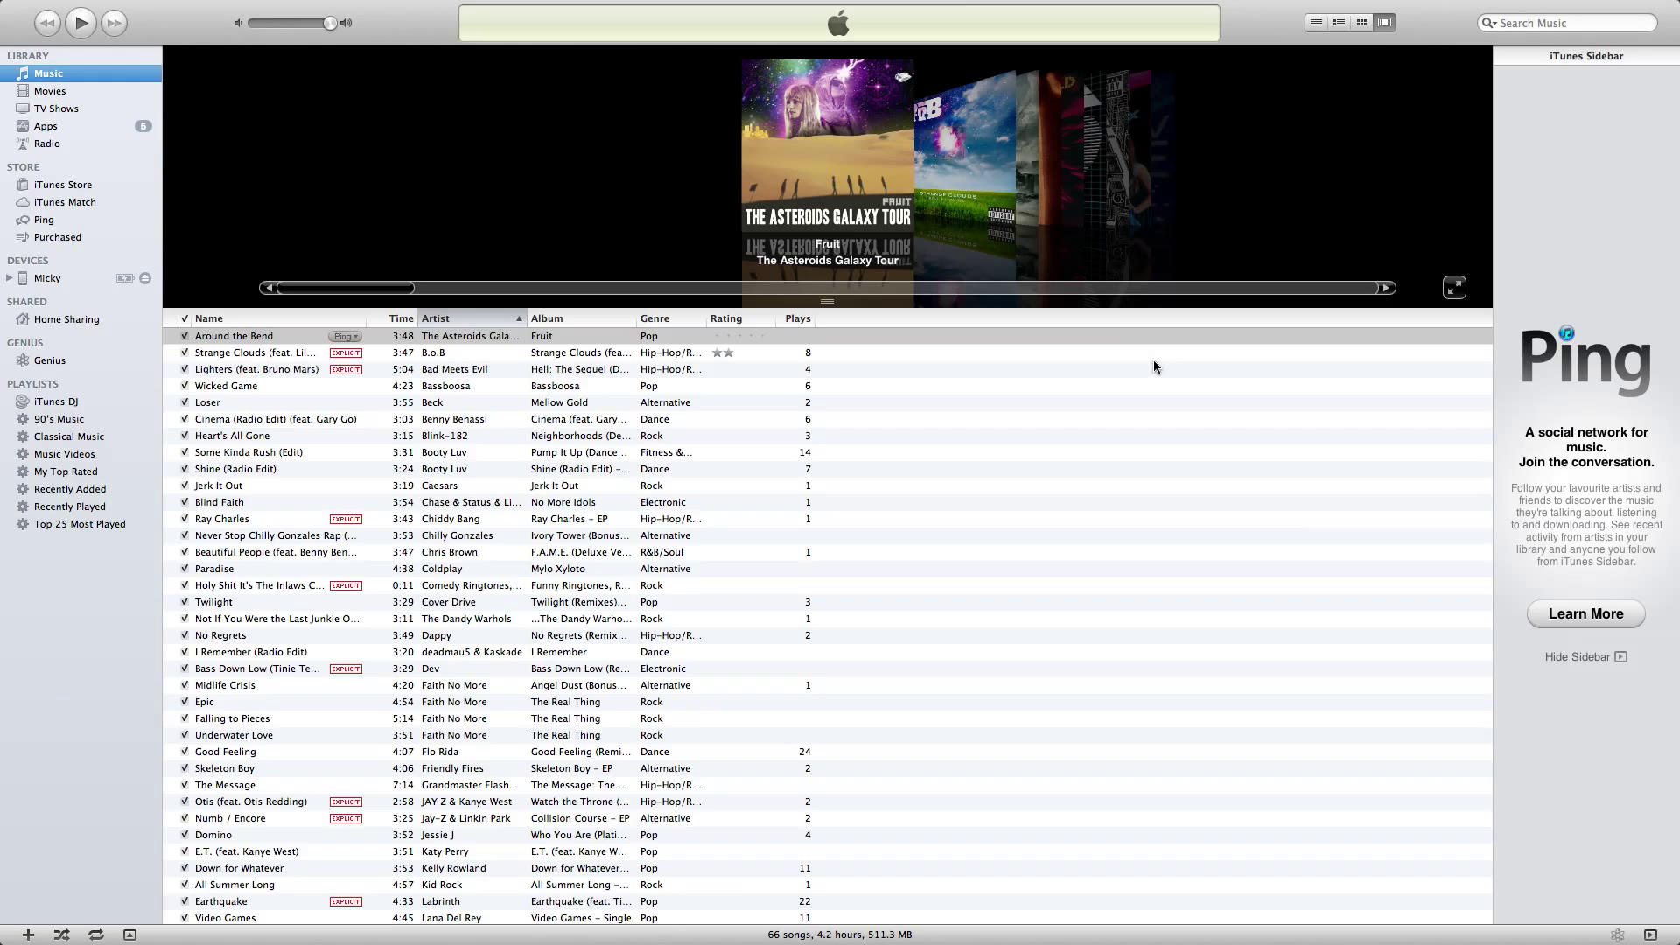
Select the connected iPod under DEVICES and show its Music sync page
scroll(down, 3)
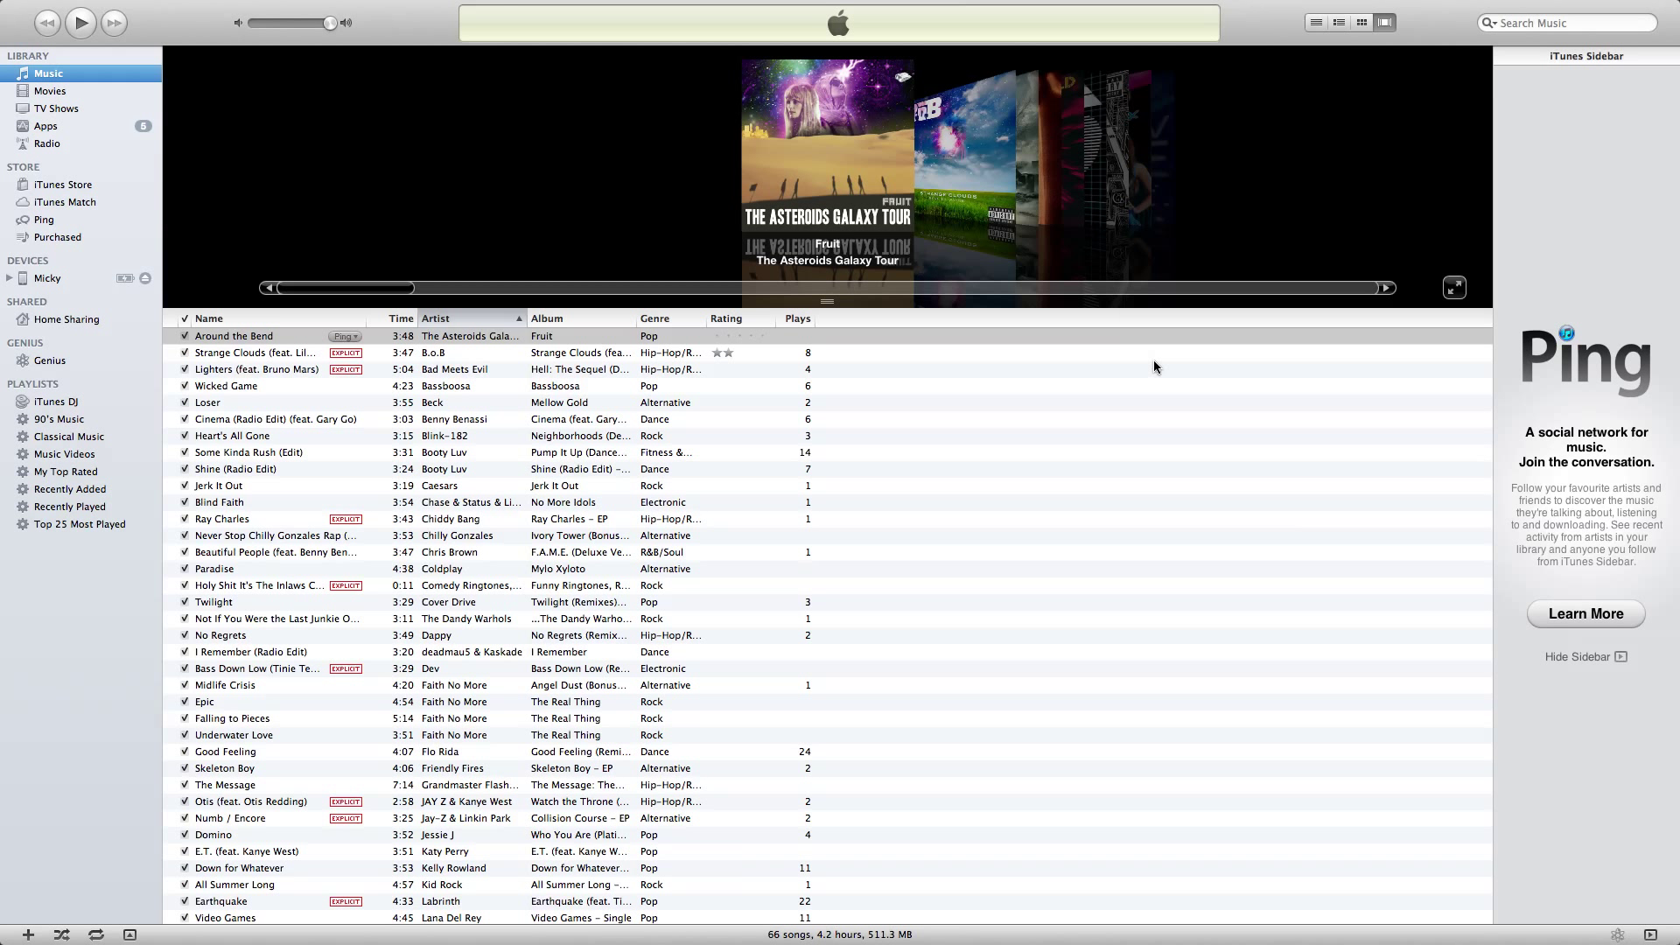
click(45, 279)
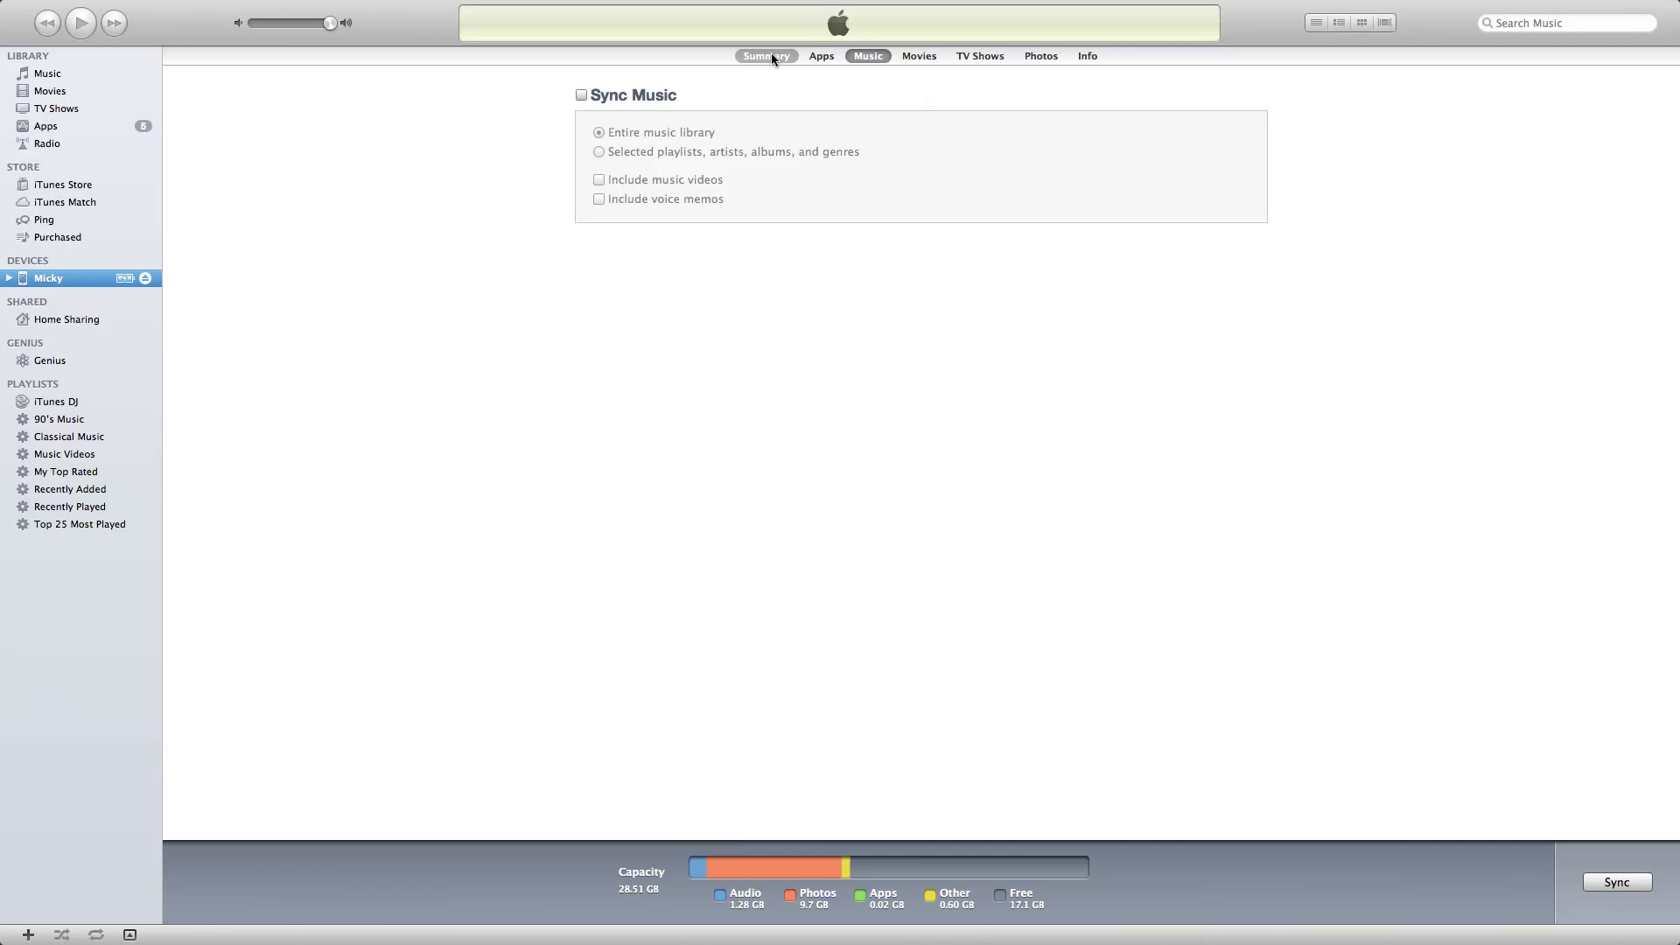
click(868, 56)
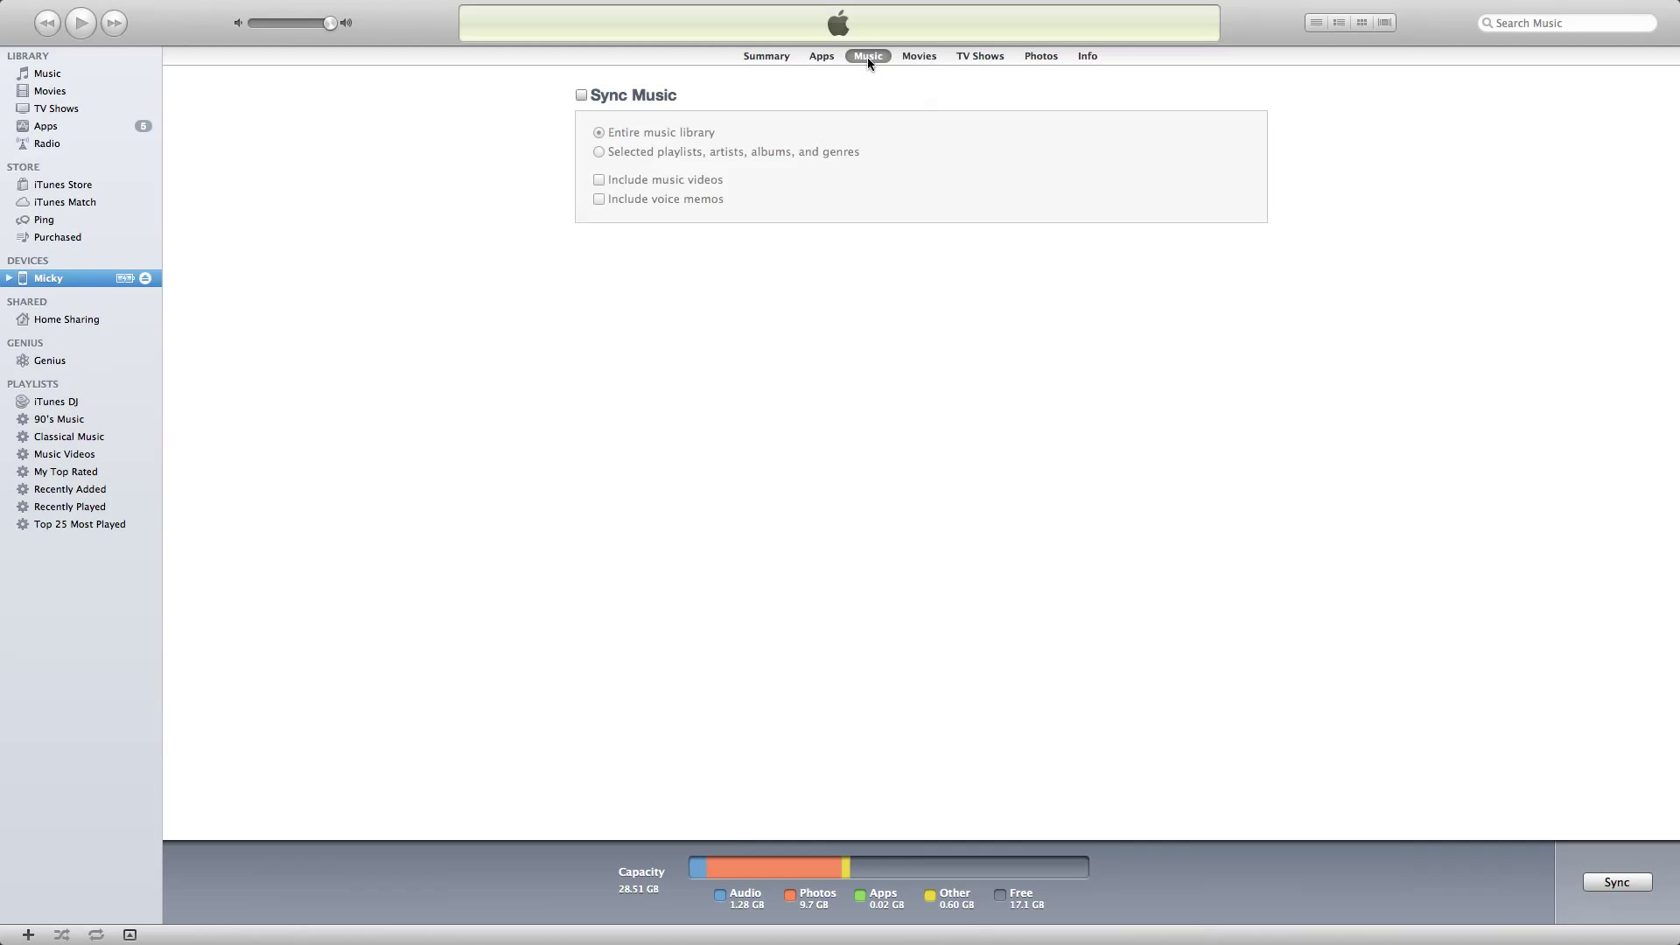
mouse_move(625, 151)
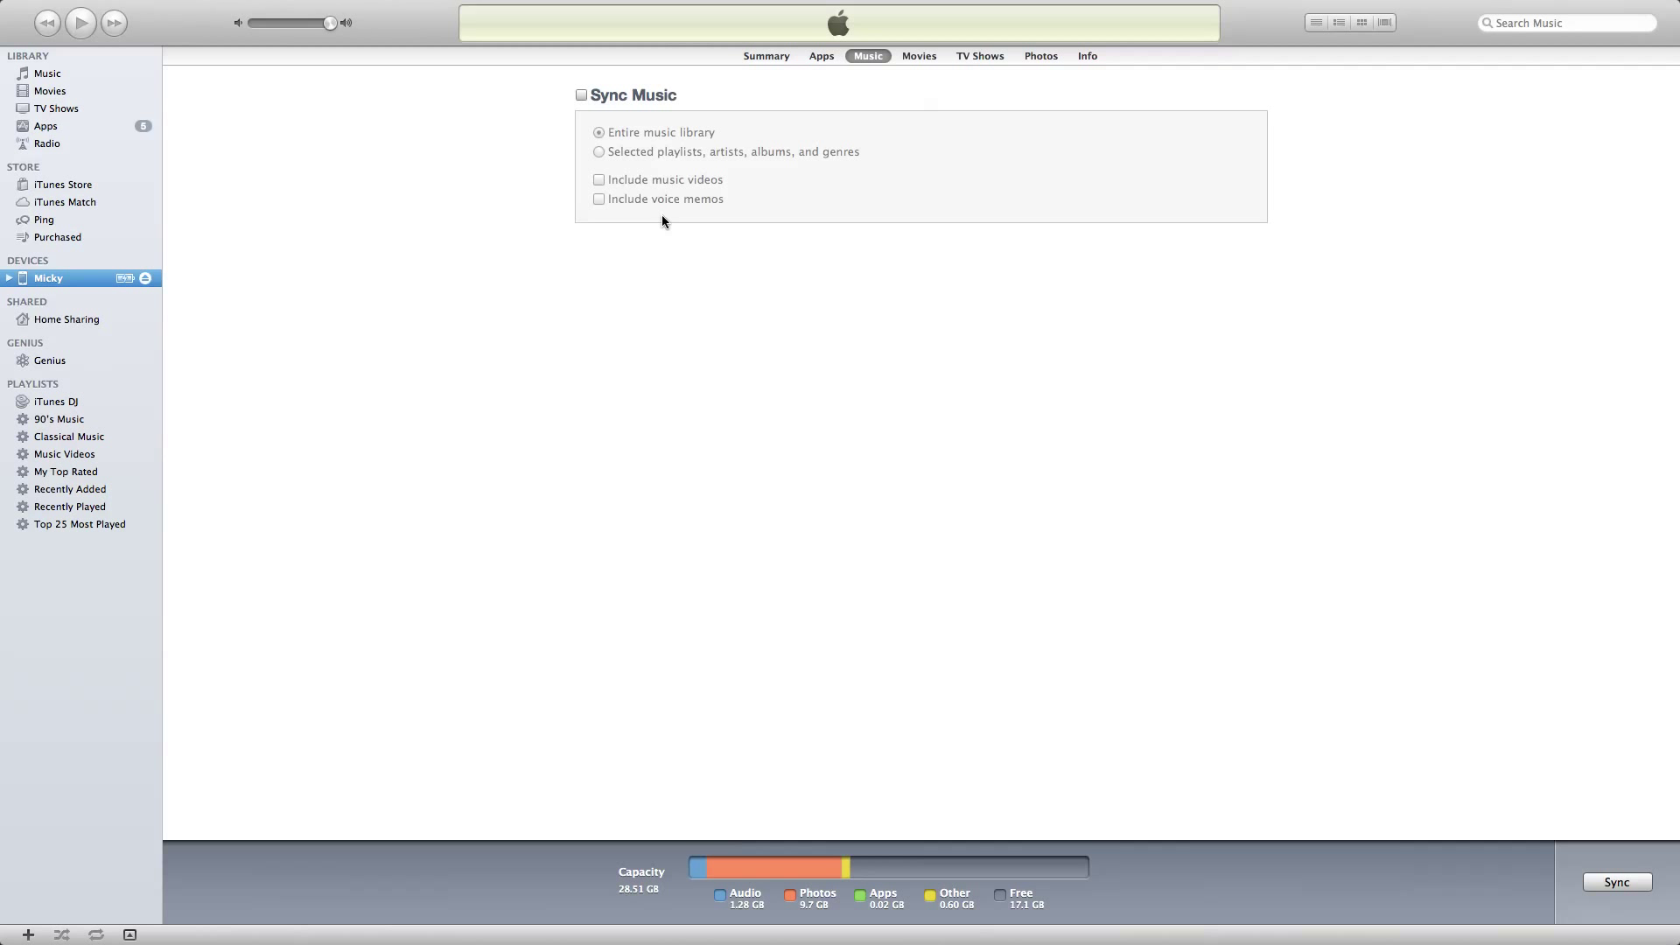
mouse_move(135, 207)
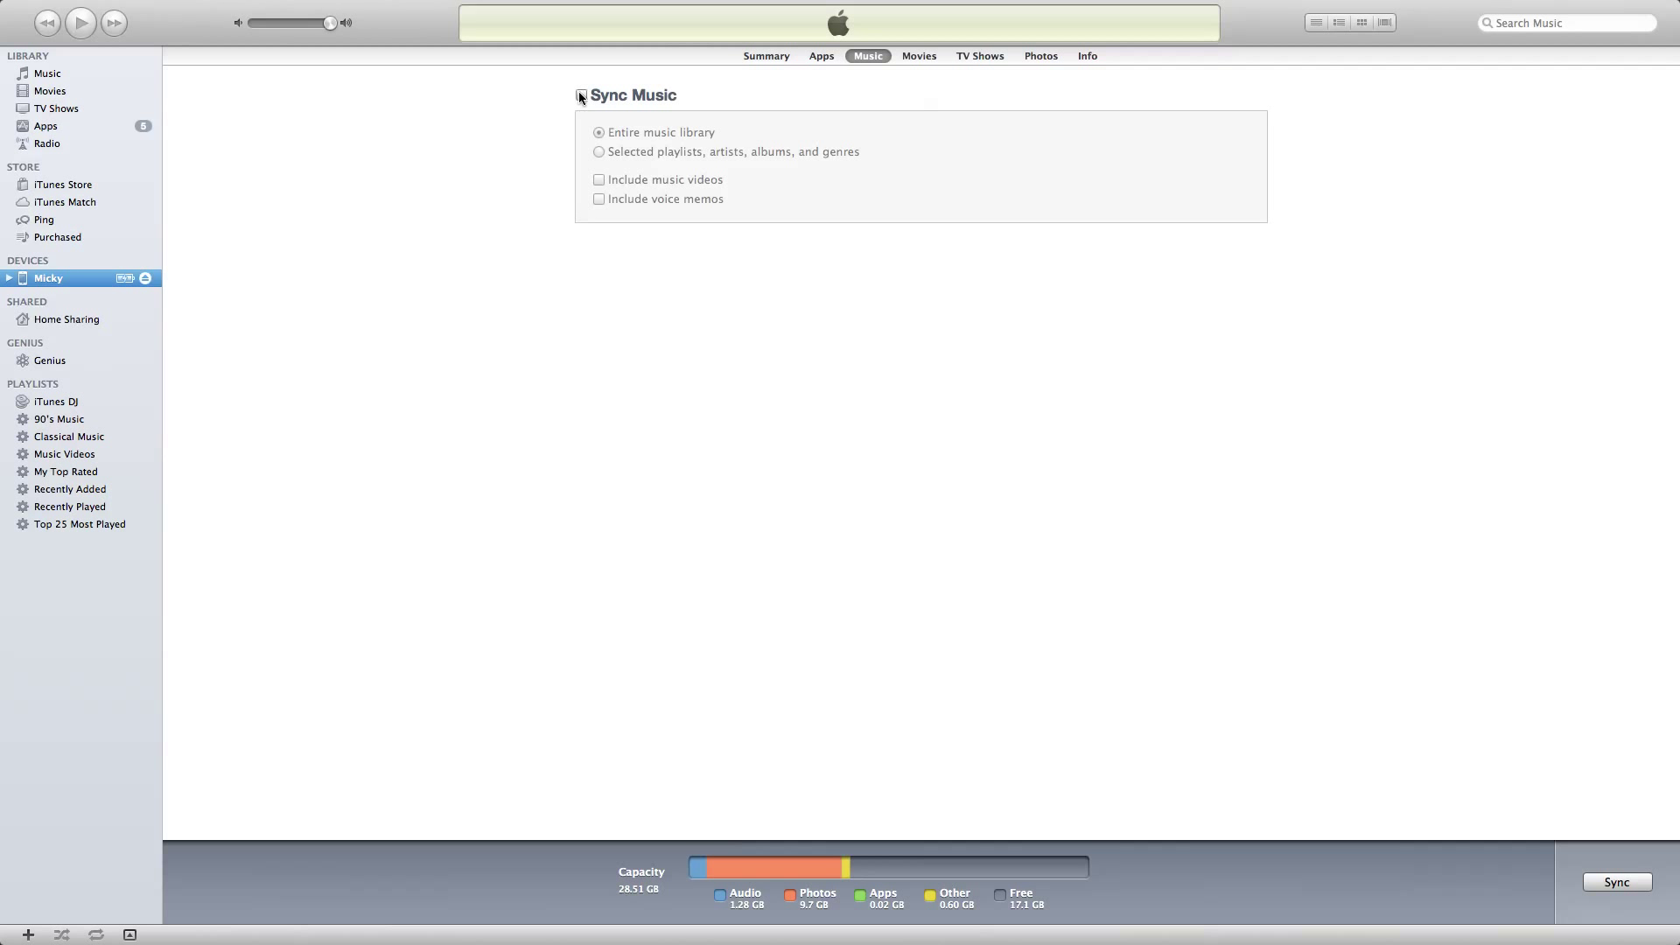
click(581, 96)
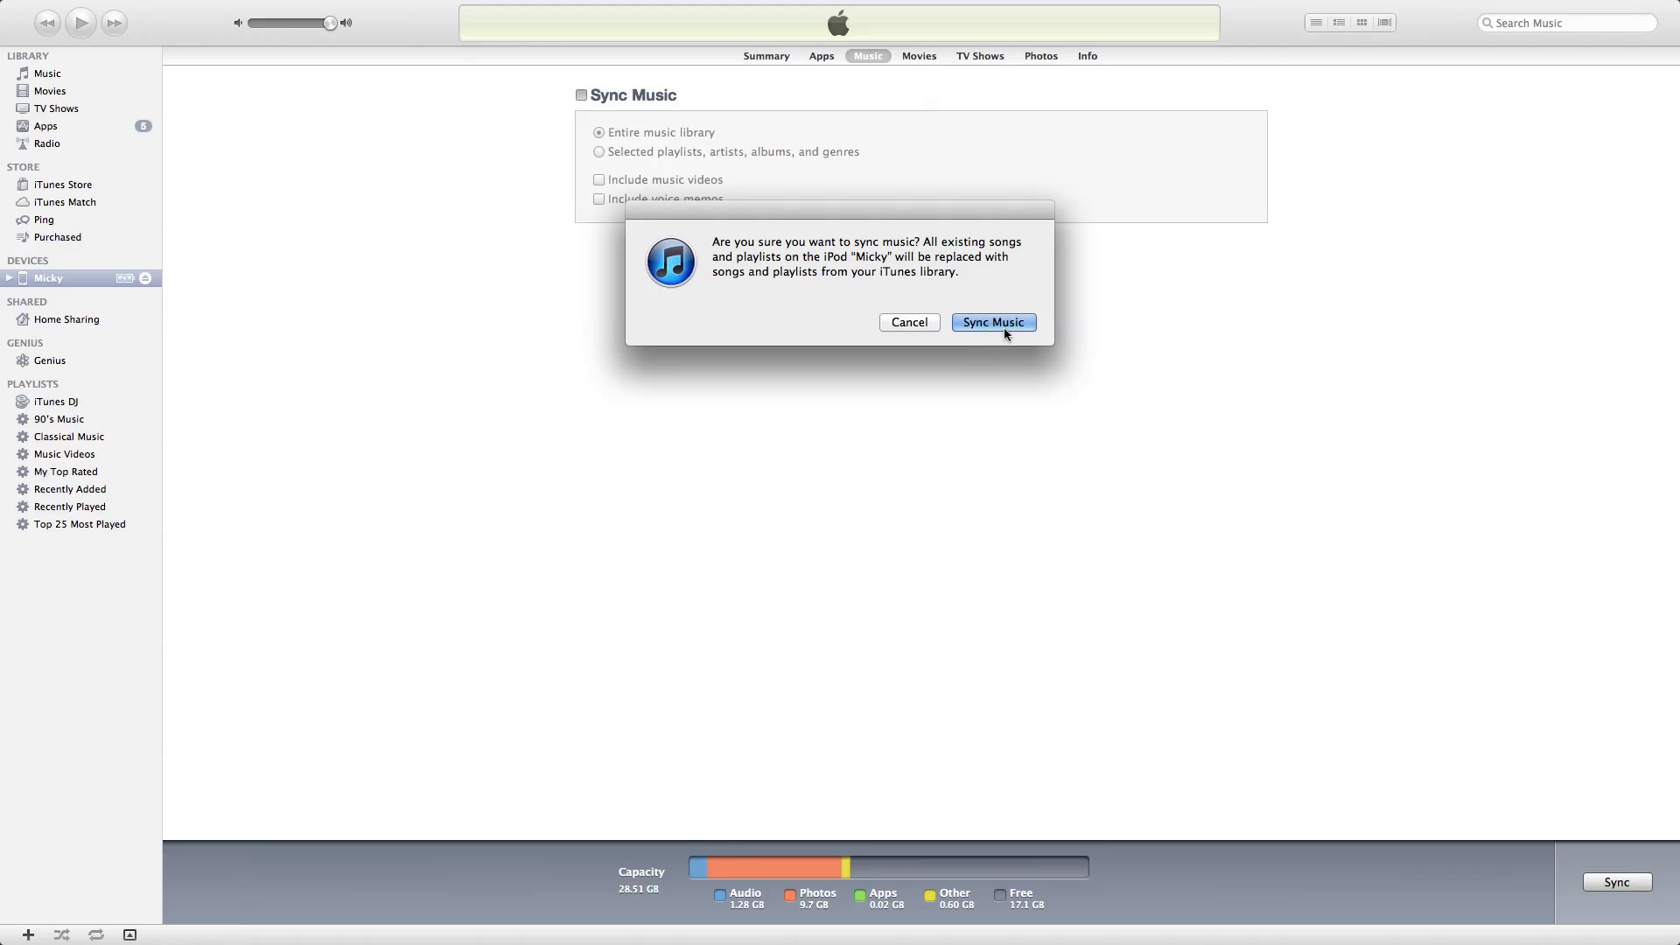
click(990, 322)
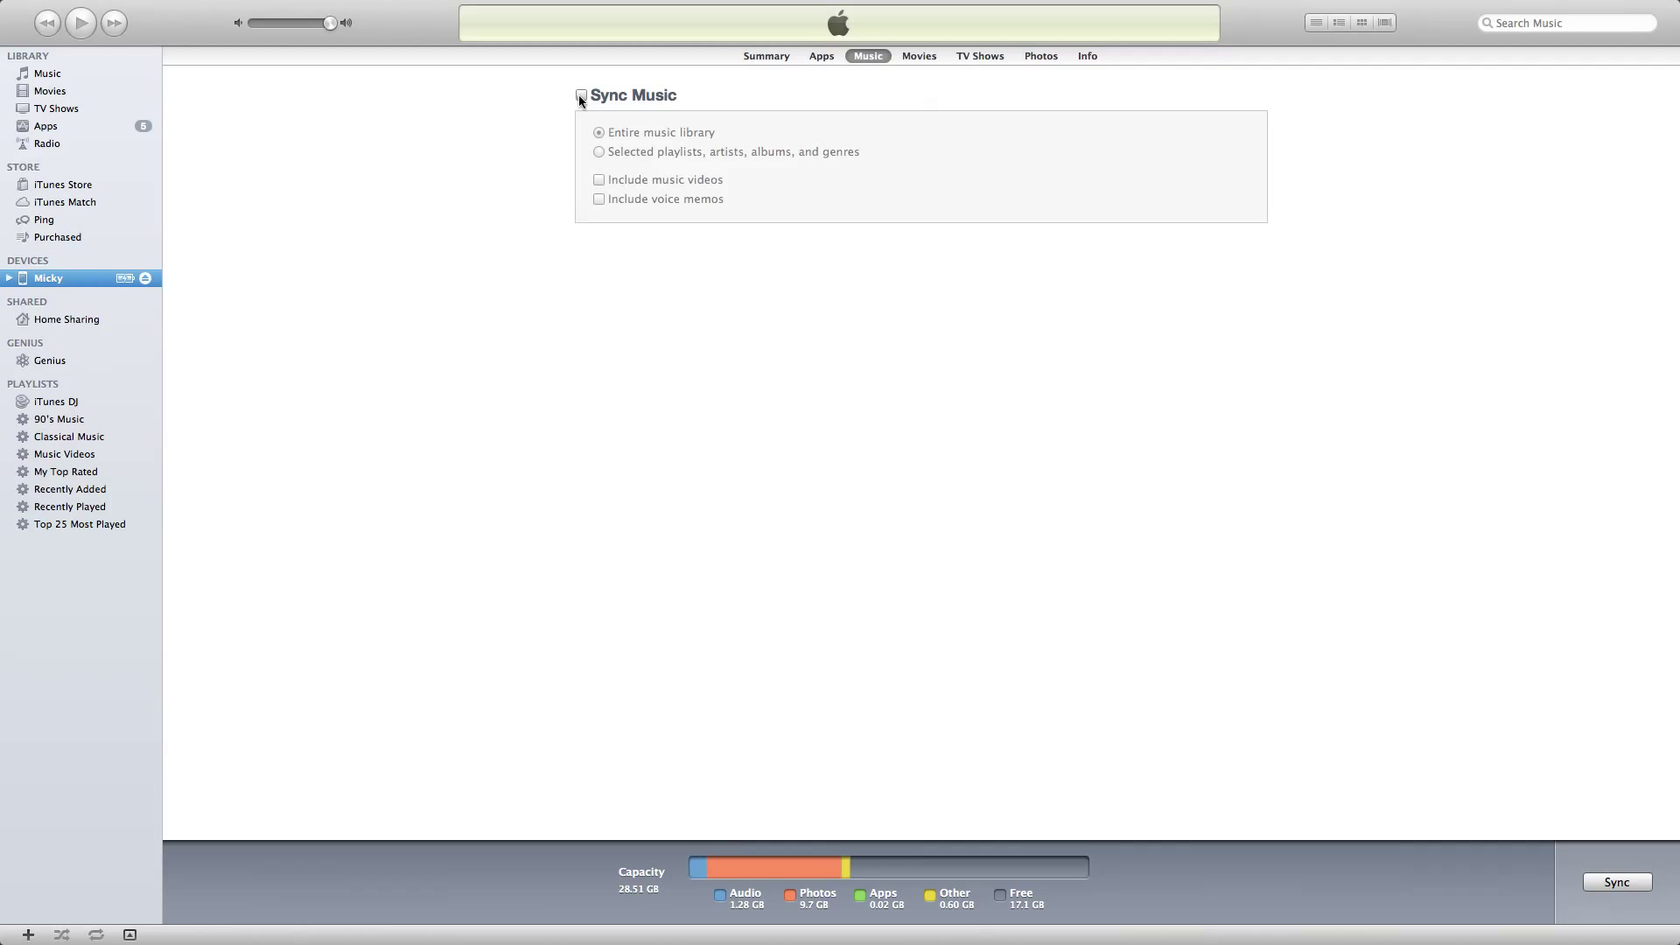
click(581, 94)
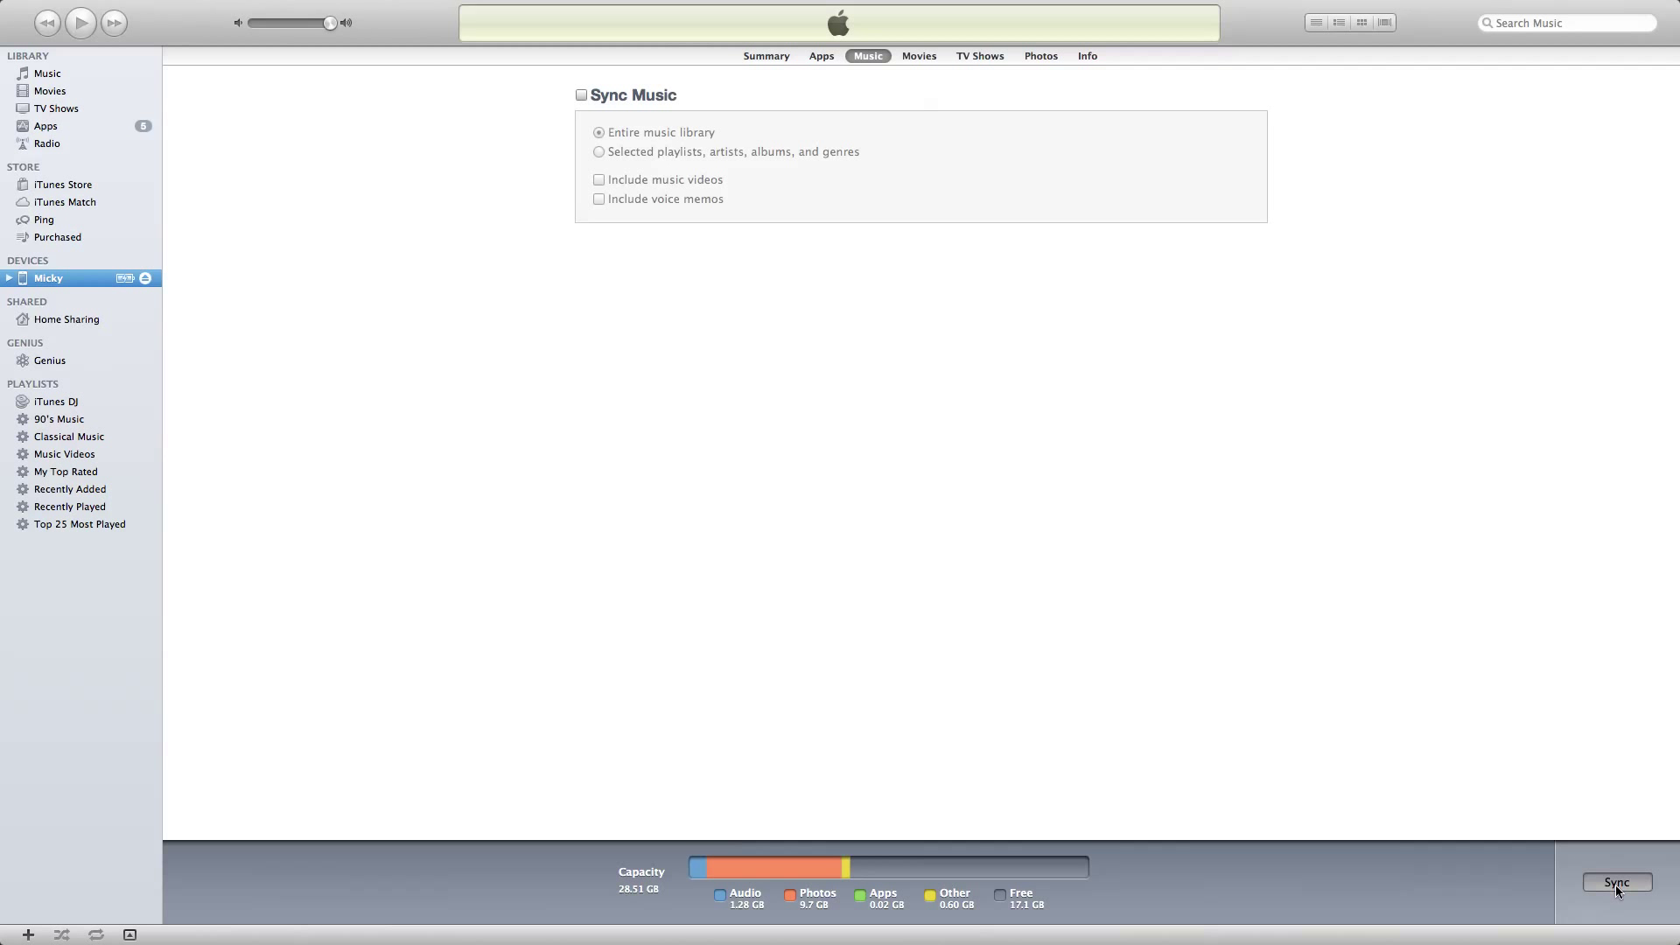
Sync the iPod, choosing Erase and Sync in the library-mismatch warning
click(1615, 882)
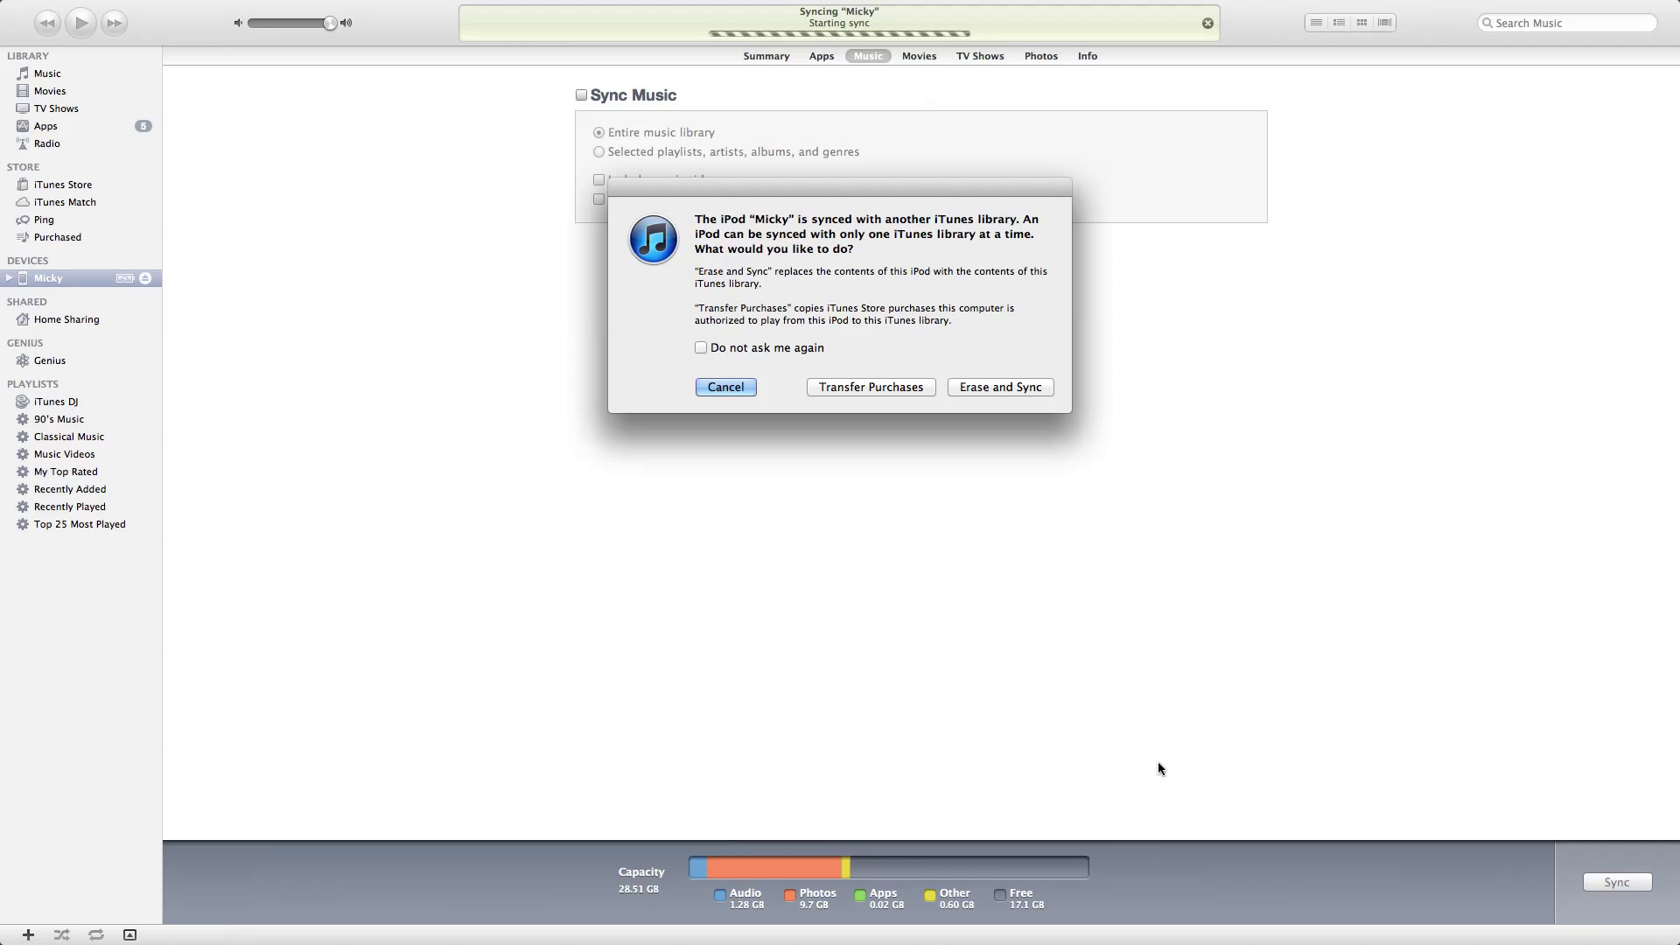
click(724, 387)
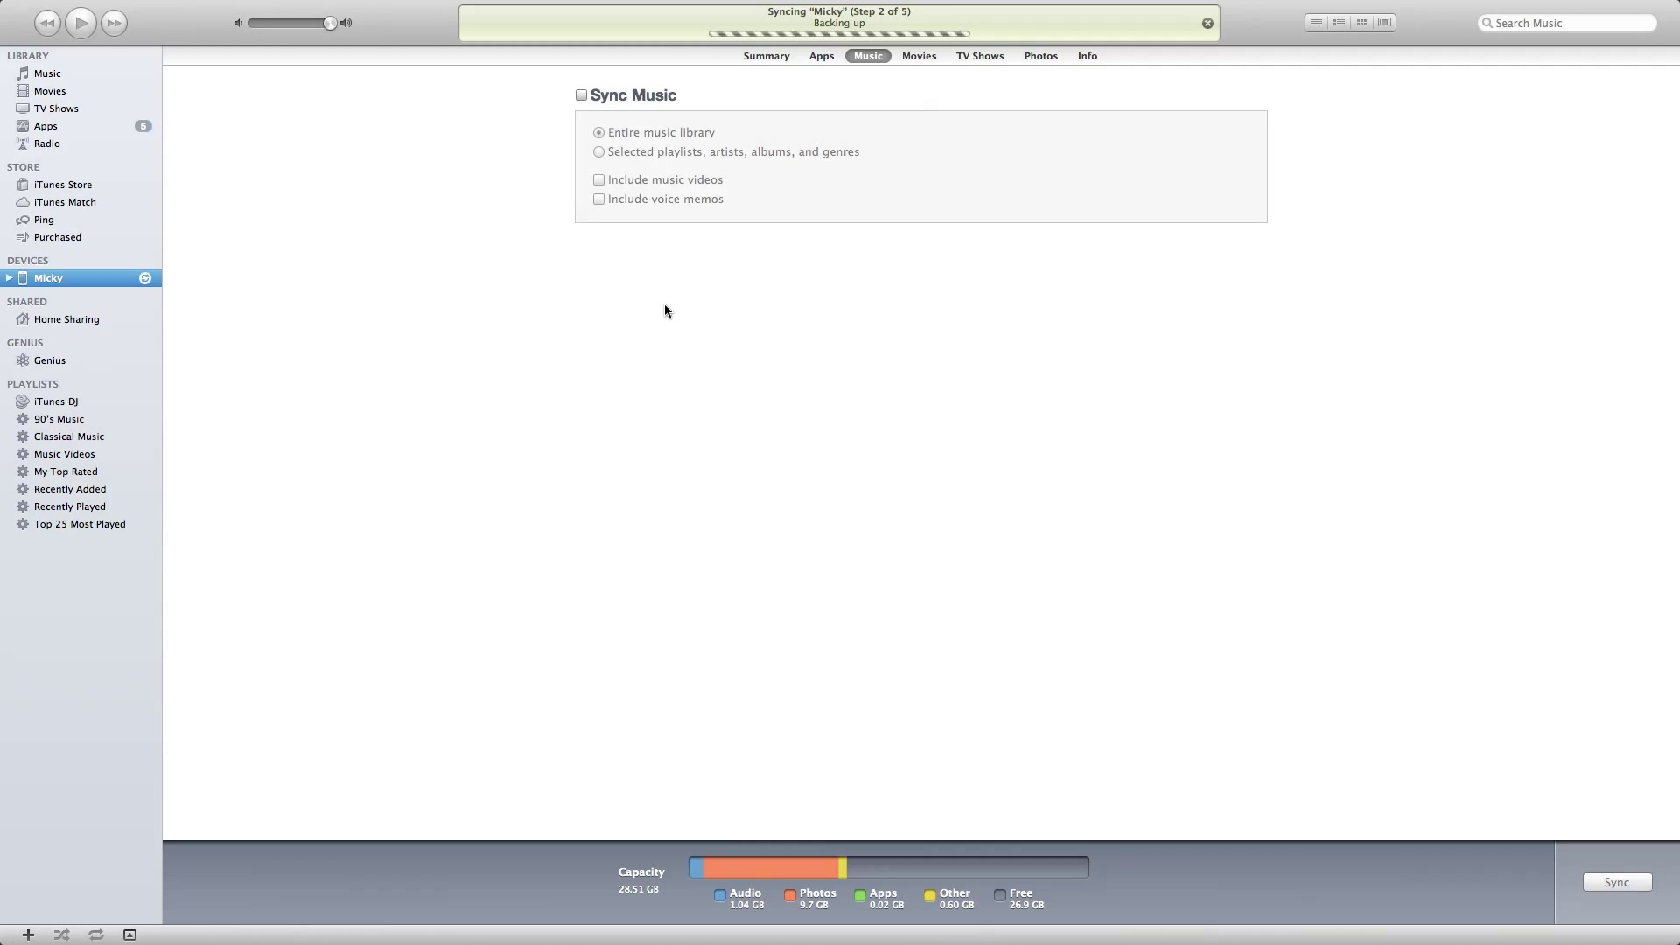
click(47, 73)
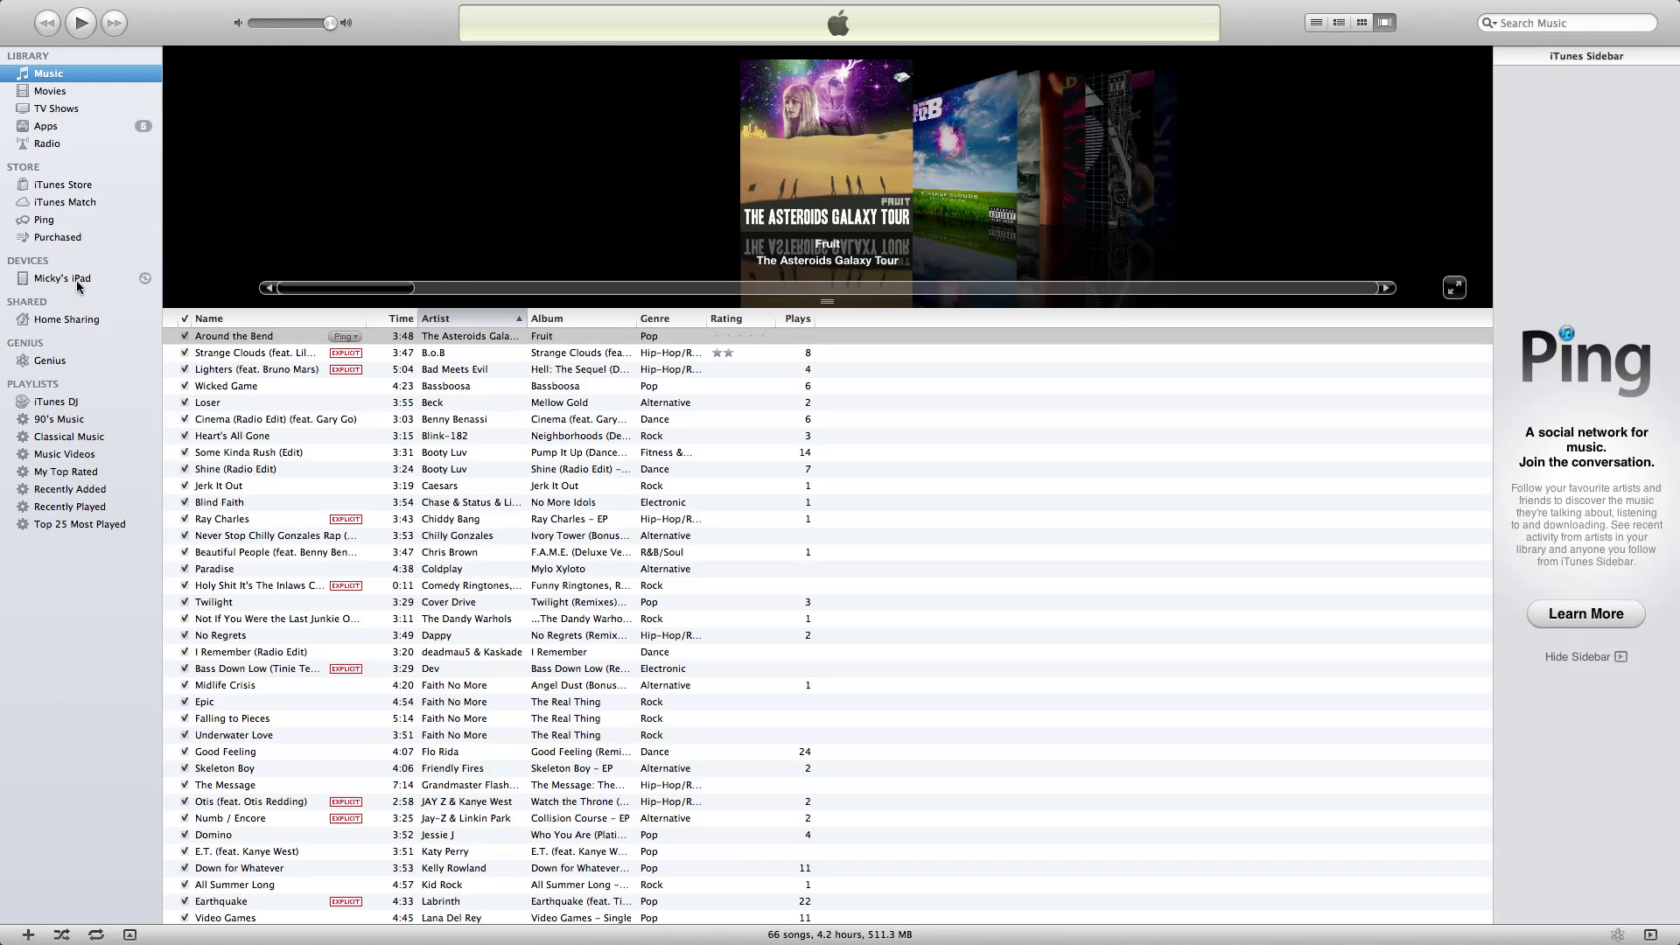
click(62, 279)
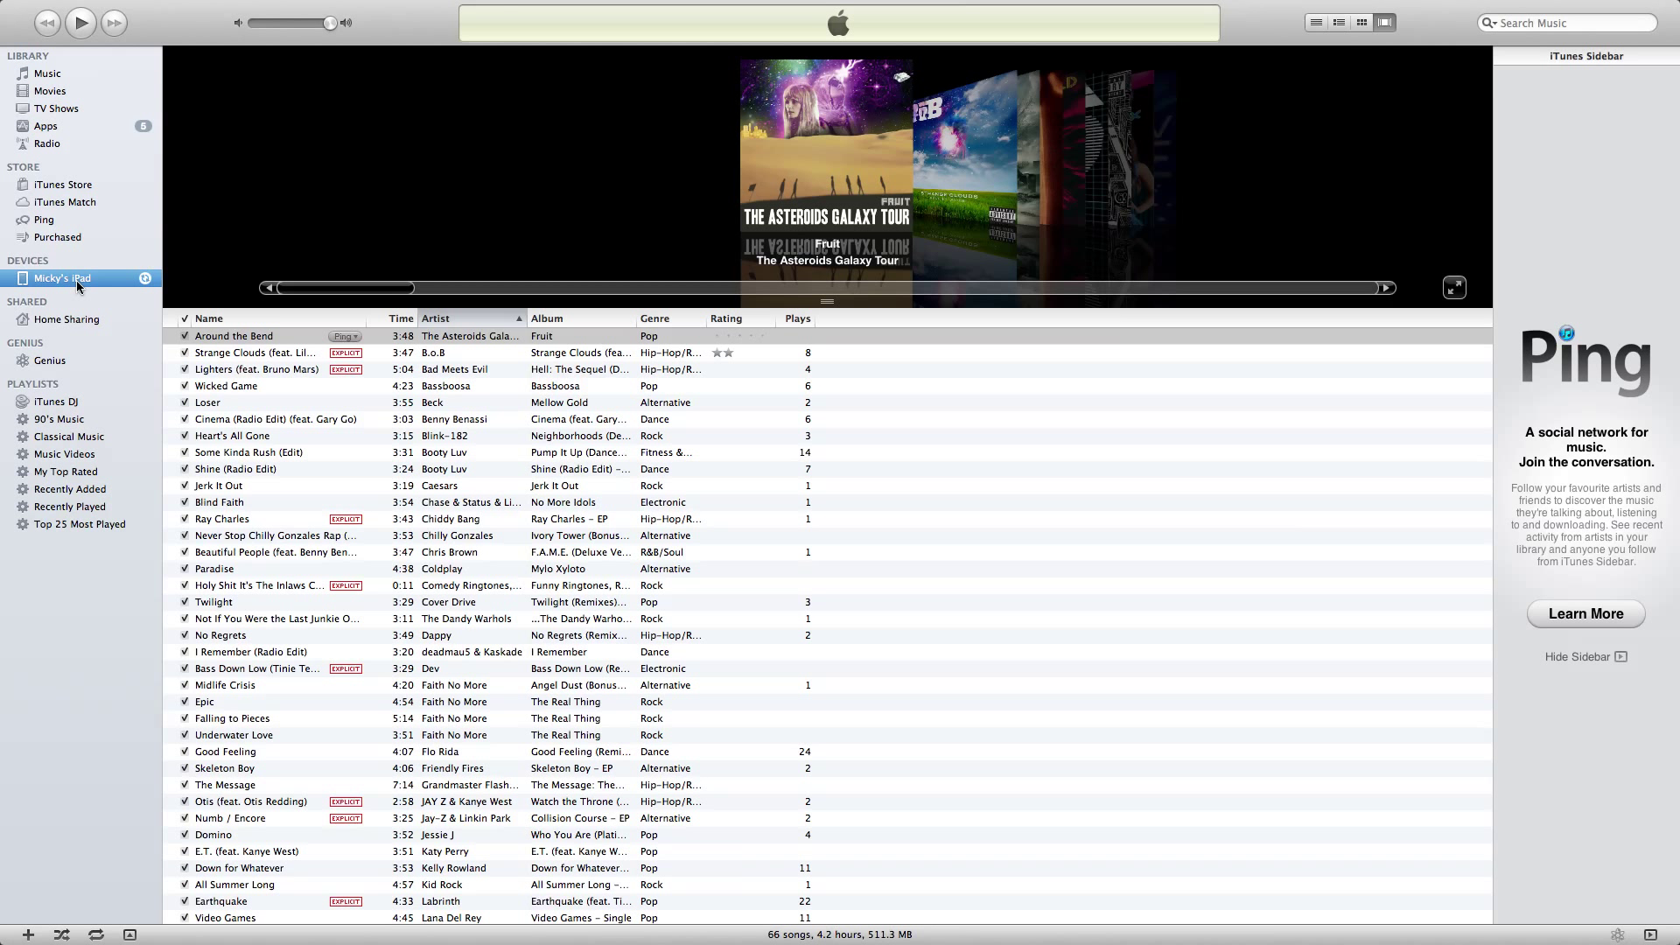
click(48, 73)
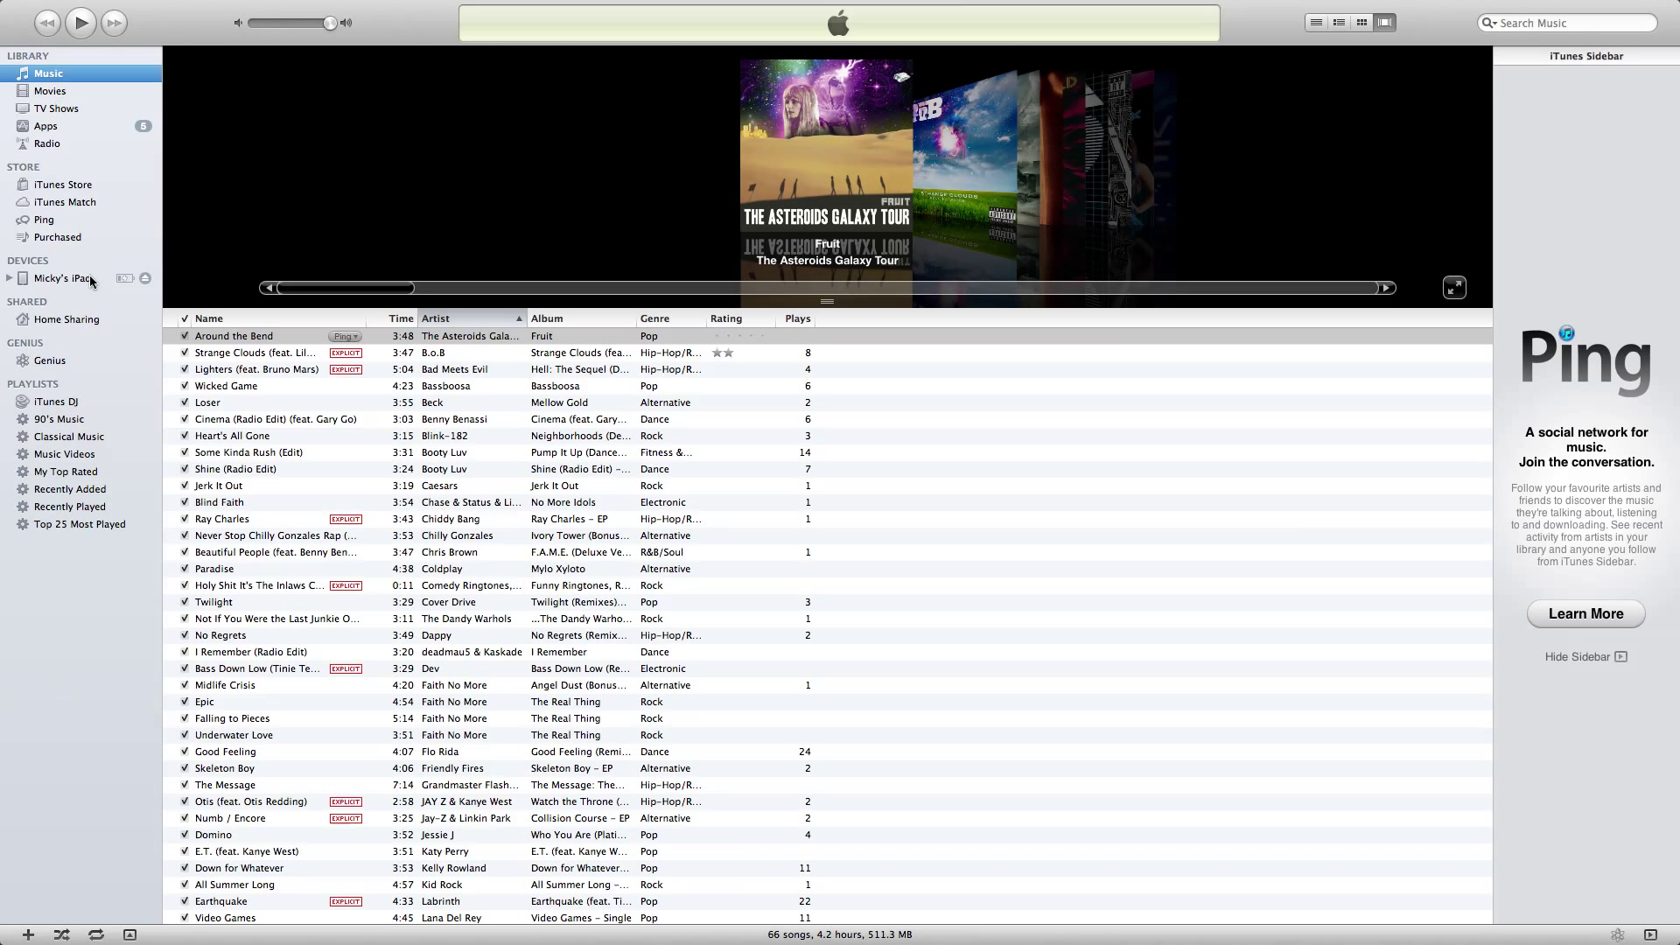
click(63, 279)
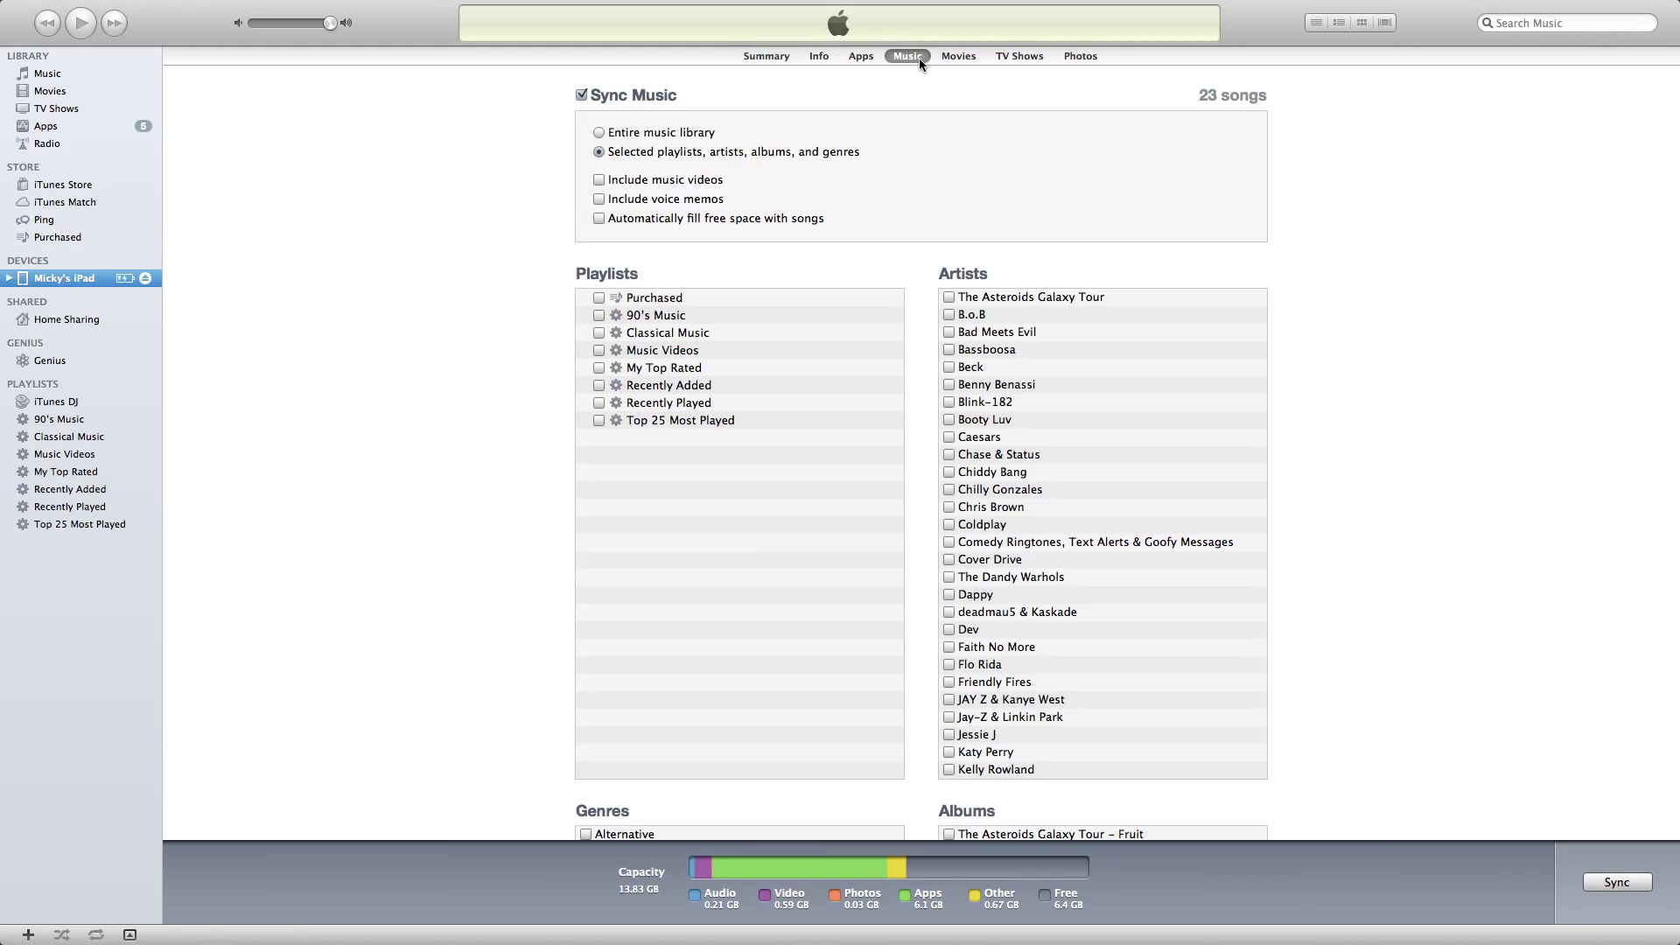
click(581, 95)
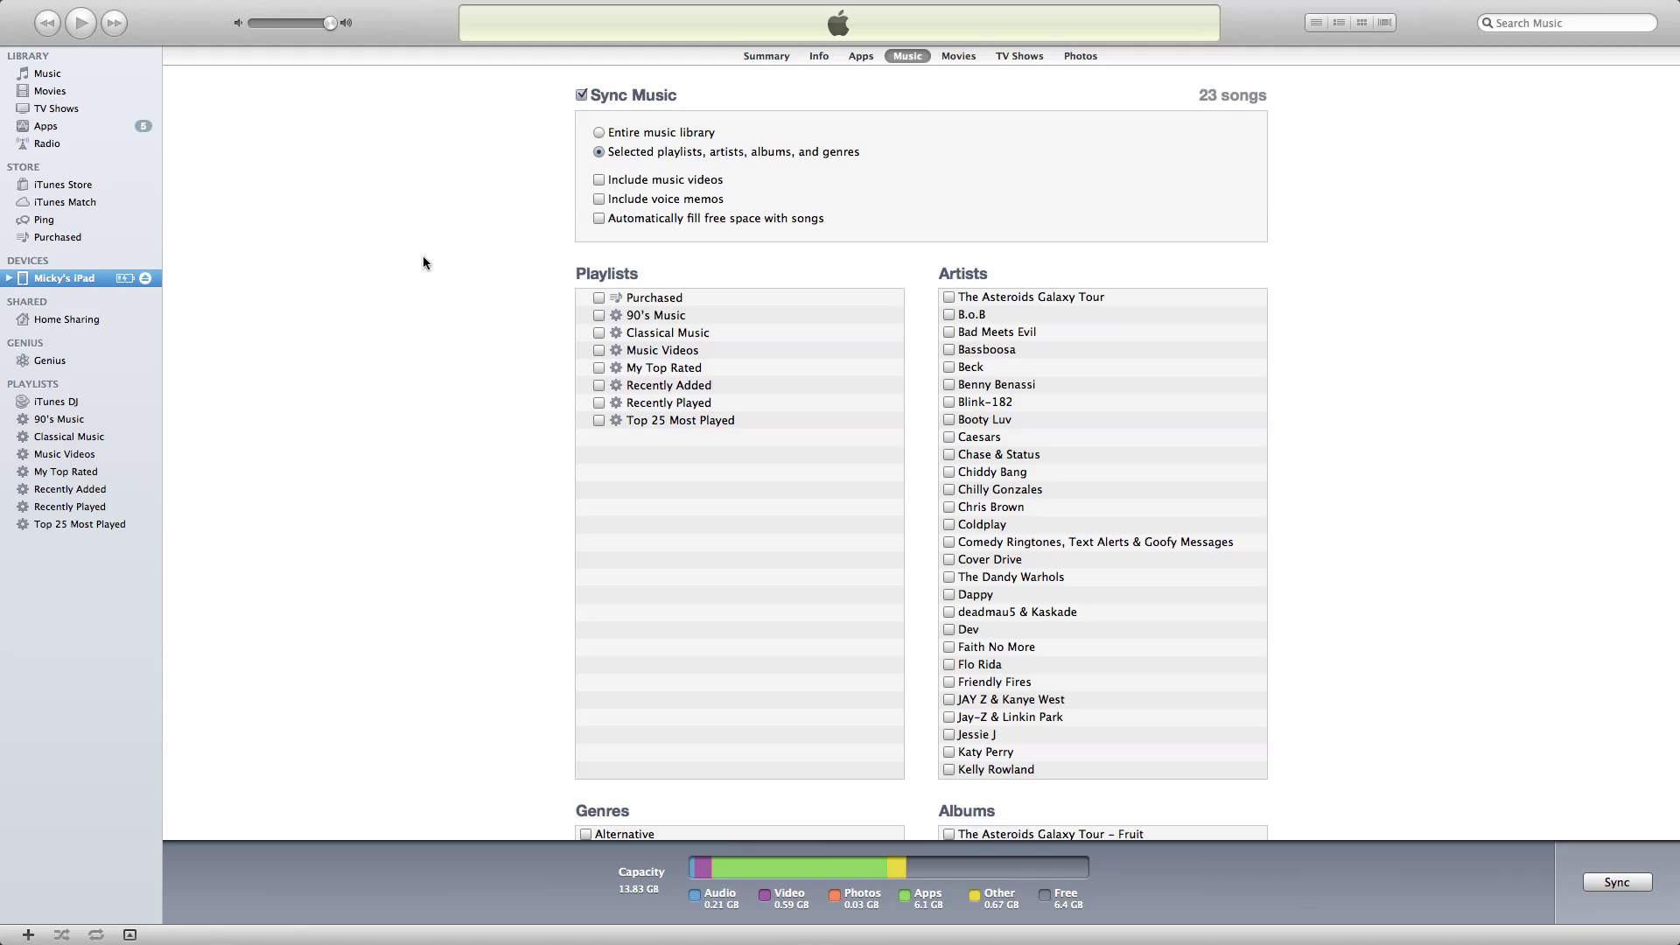
mouse_move(927, 282)
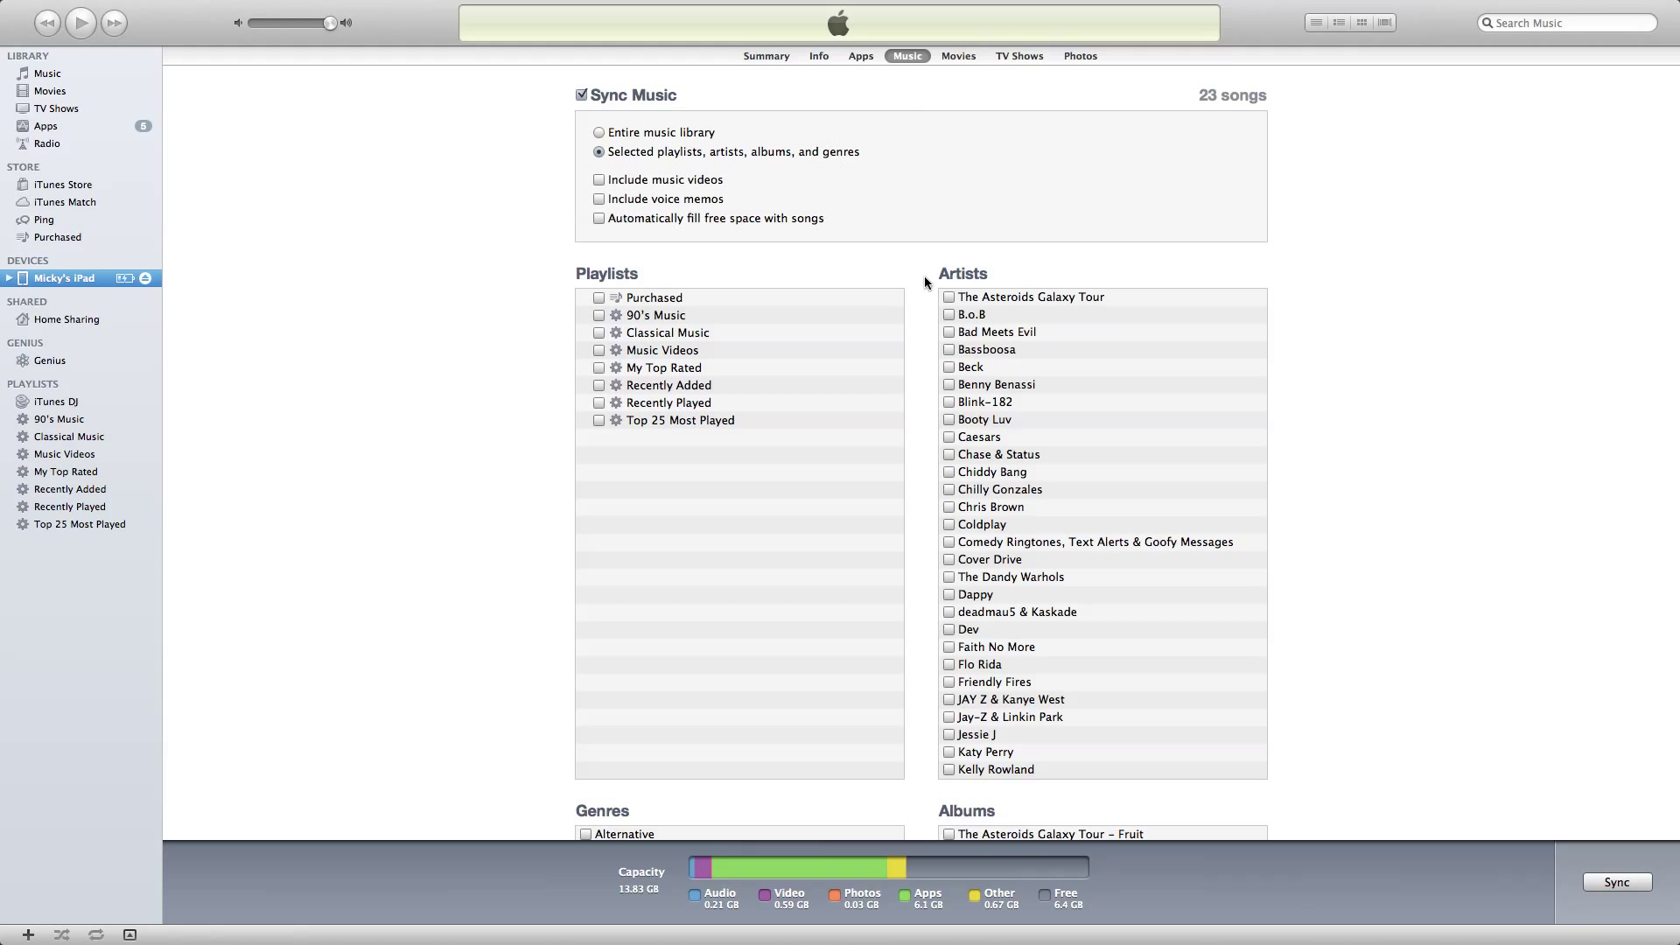
mouse_move(1242, 399)
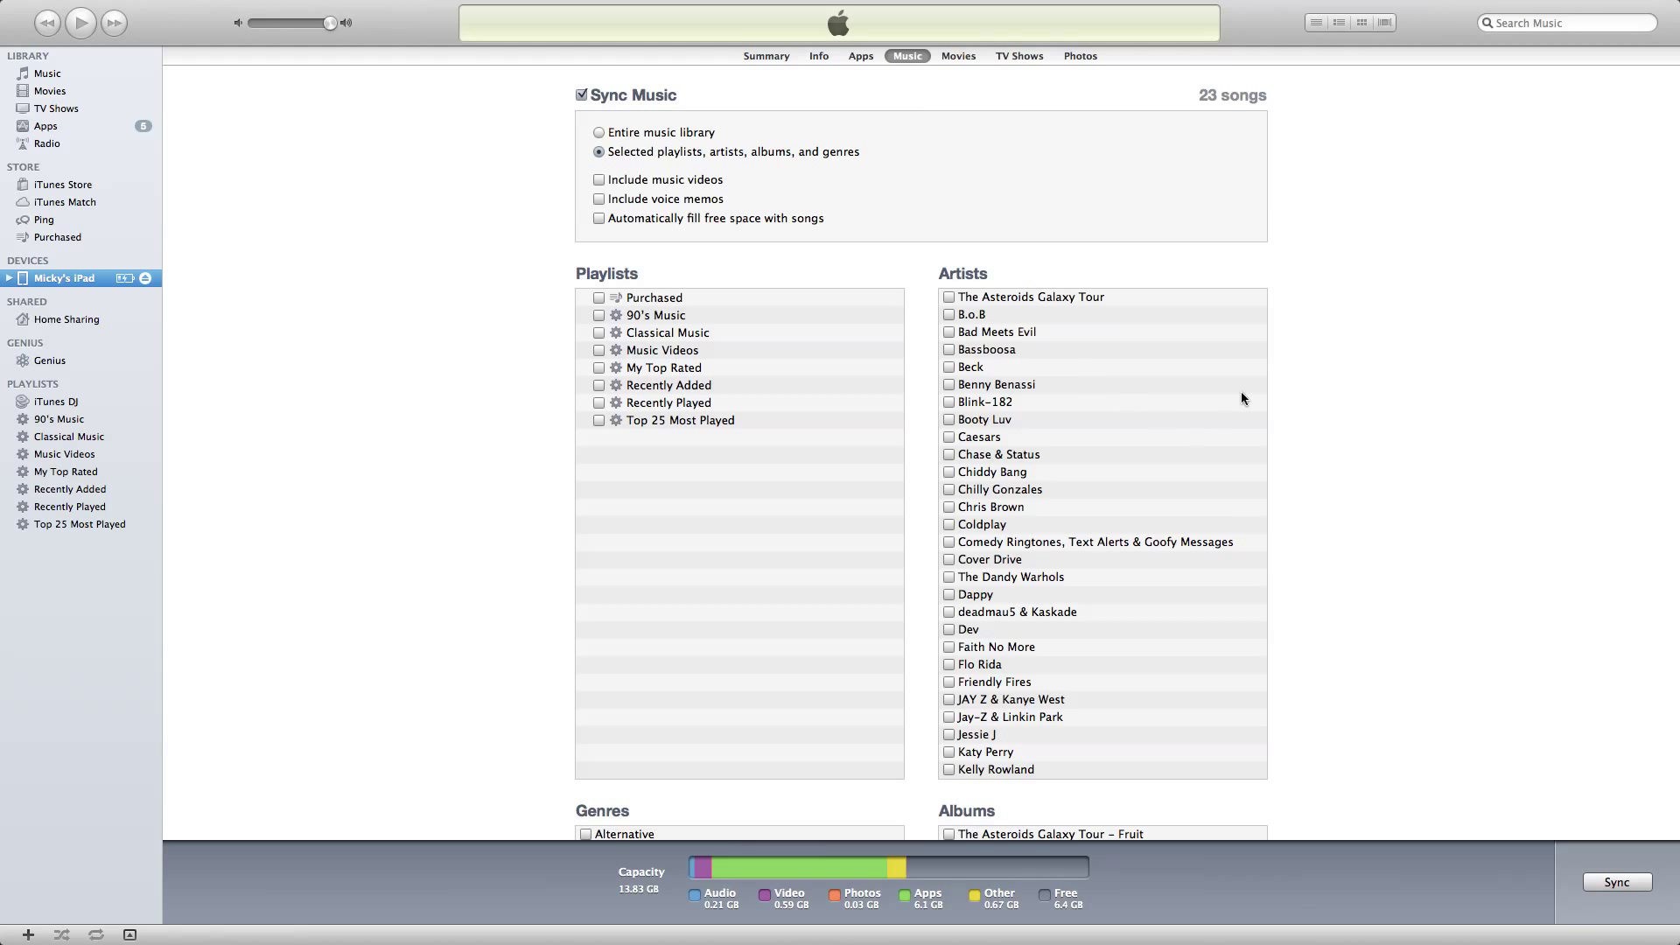